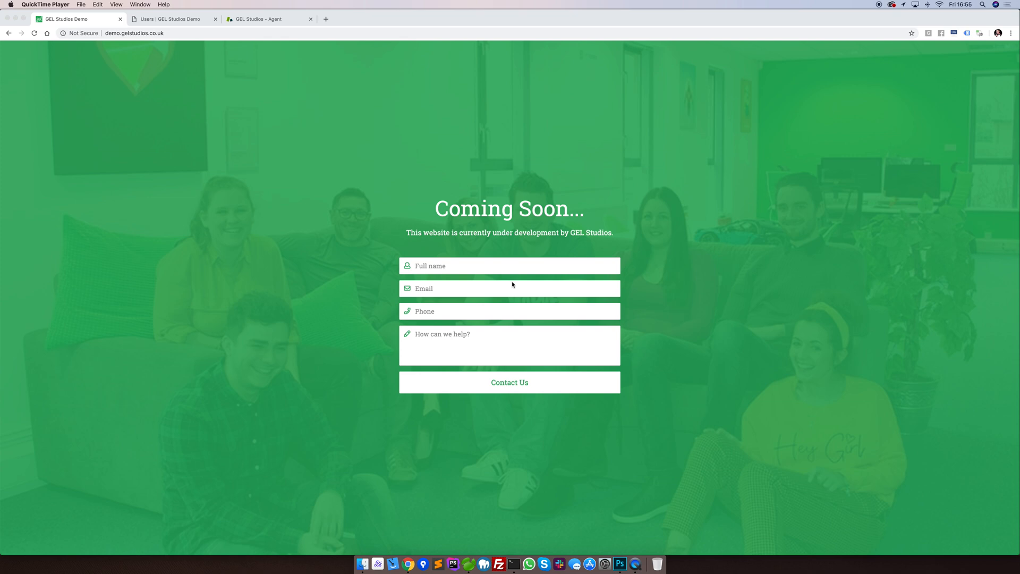
Open the Users list from the Manage menu and dismiss the gelstudios row's context menu
{"action": "left_click", "coordinate": [172, 19]}
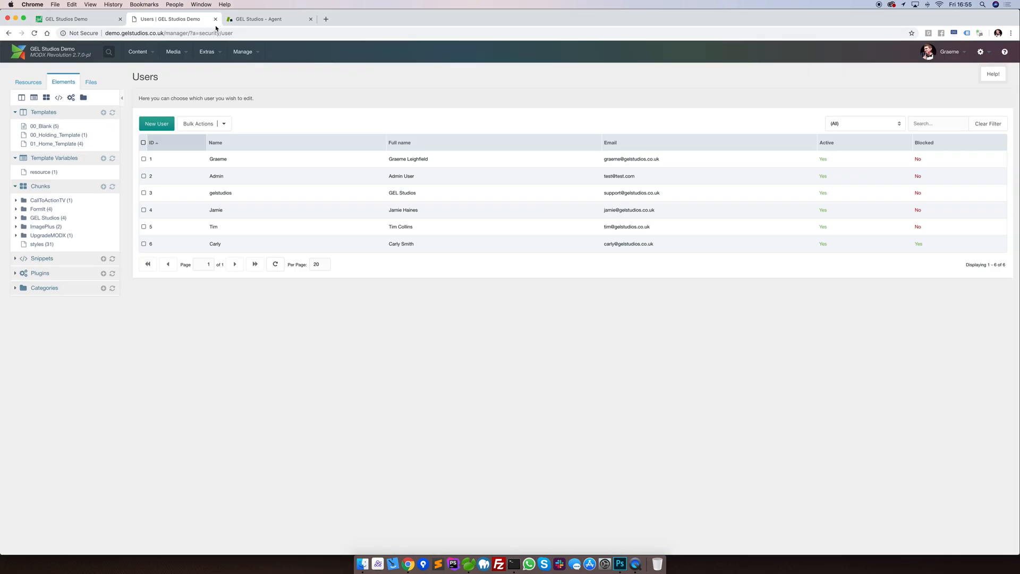
{"action": "left_click", "coordinate": [243, 51]}
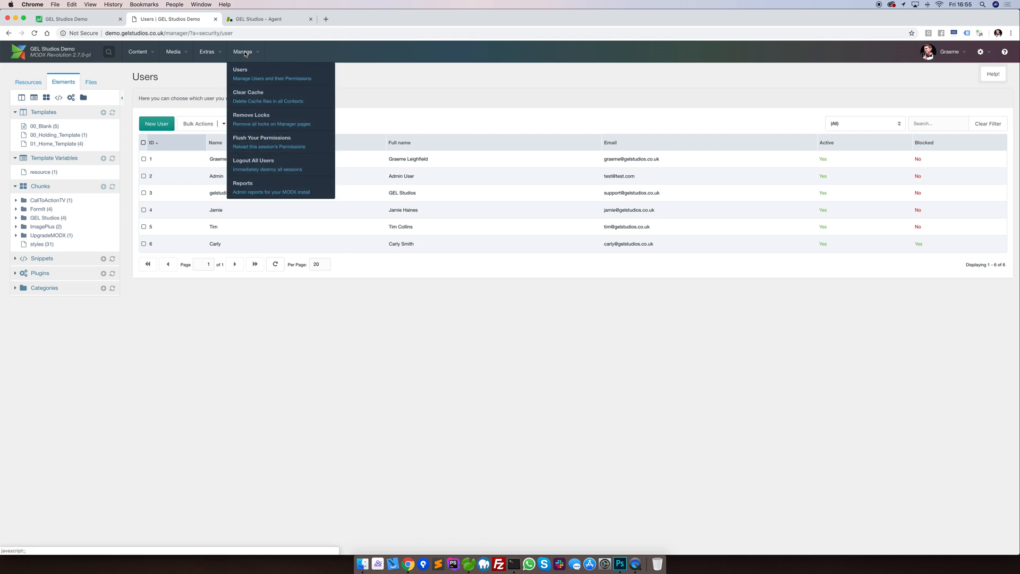
{"action": "left_click", "coordinate": [493, 93]}
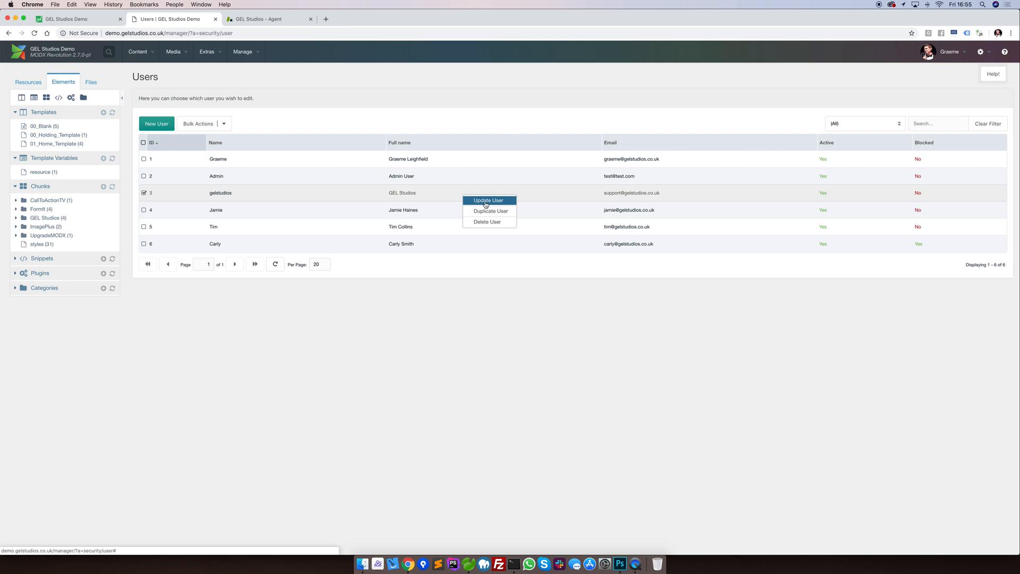
{"action": "left_click", "coordinate": [497, 301]}
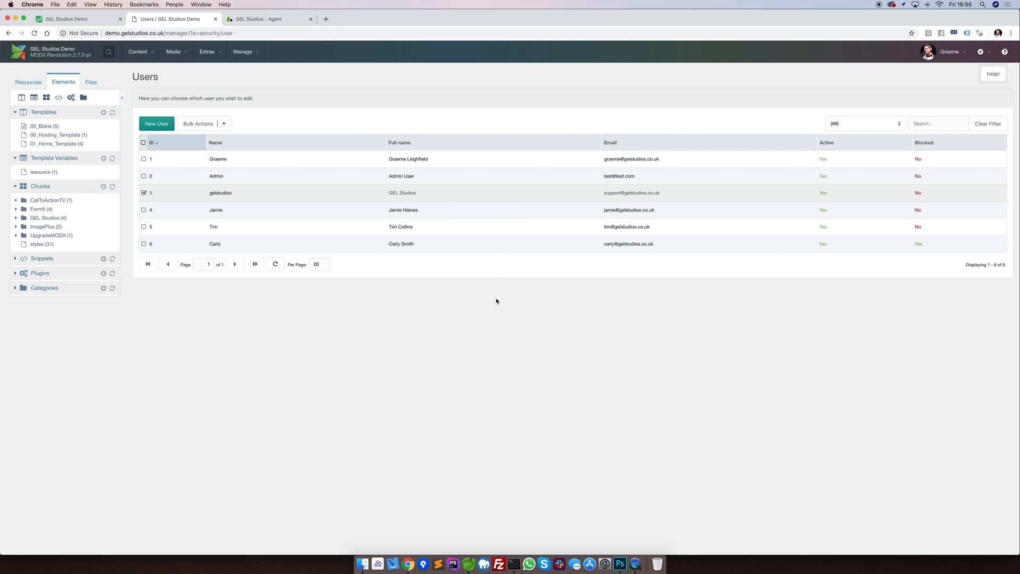
{"action": "mouse_move", "coordinate": [491, 284]}
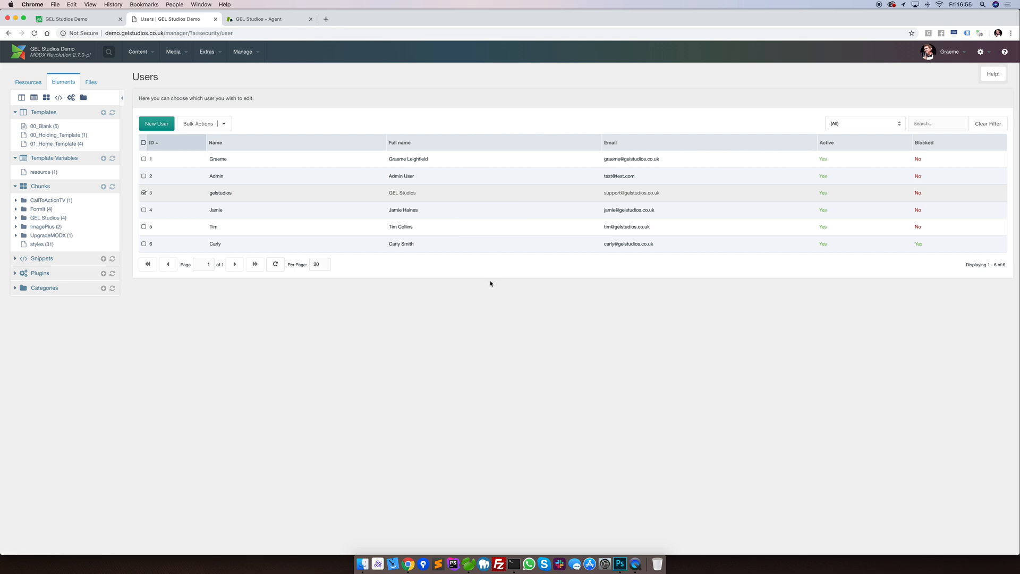
Search the manager for 'Graeme'
{"action": "left_click", "coordinate": [108, 52]}
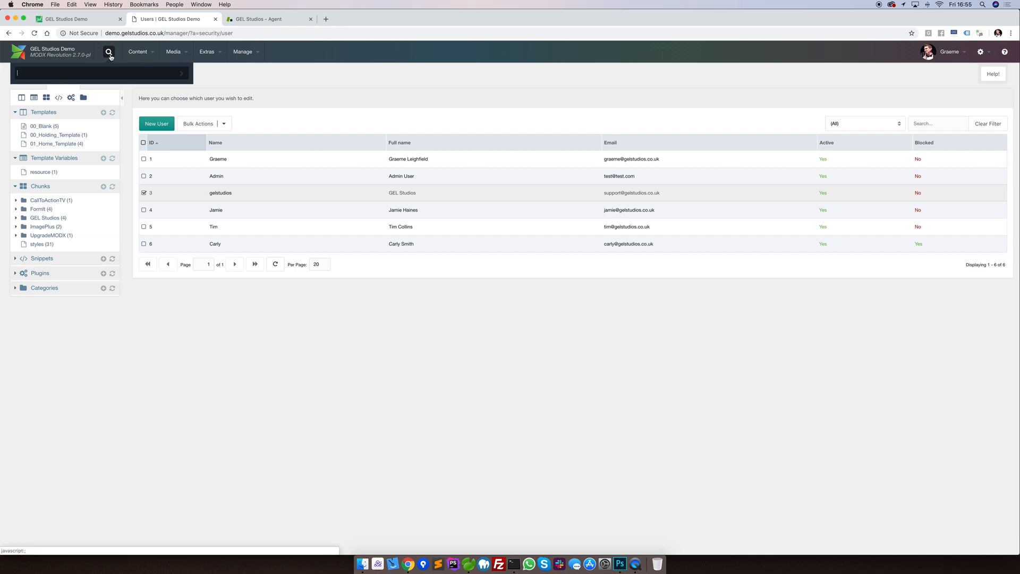
{"action": "type", "text": "Graeme"}
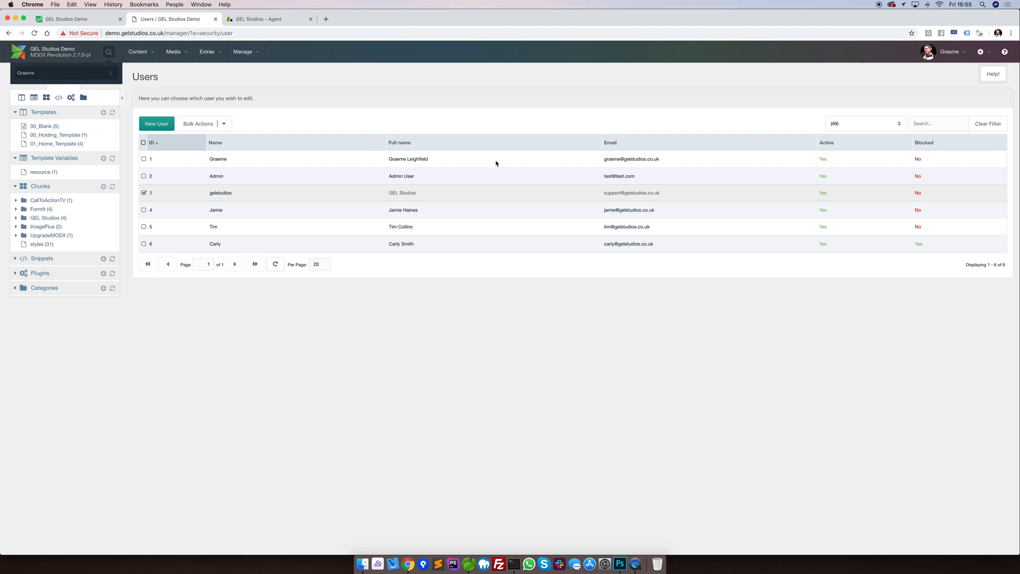
Open Graeme's search result to view his General Information on the Update User page
{"action": "left_click", "coordinate": [218, 159]}
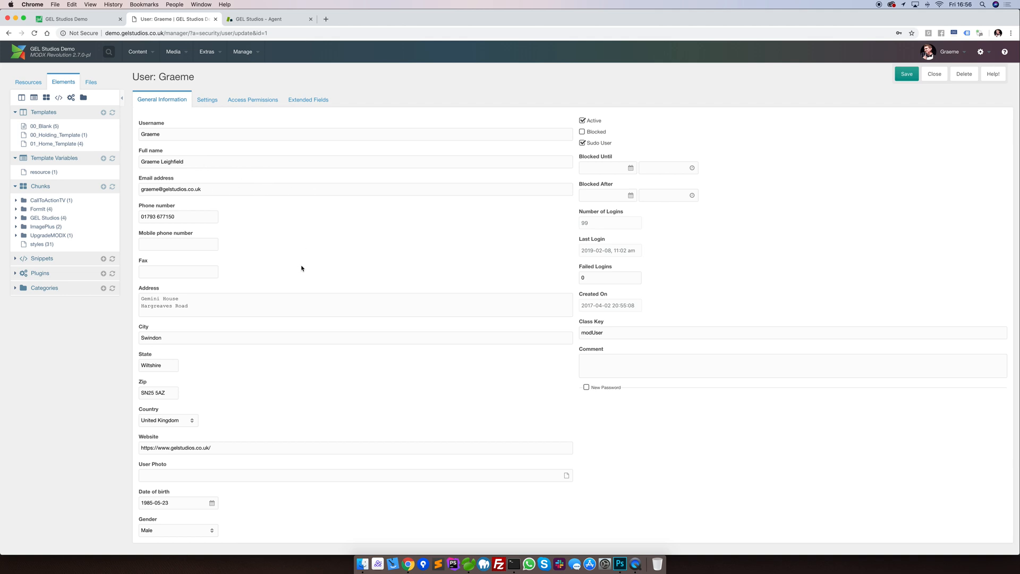
{"action": "mouse_move", "coordinate": [299, 267]}
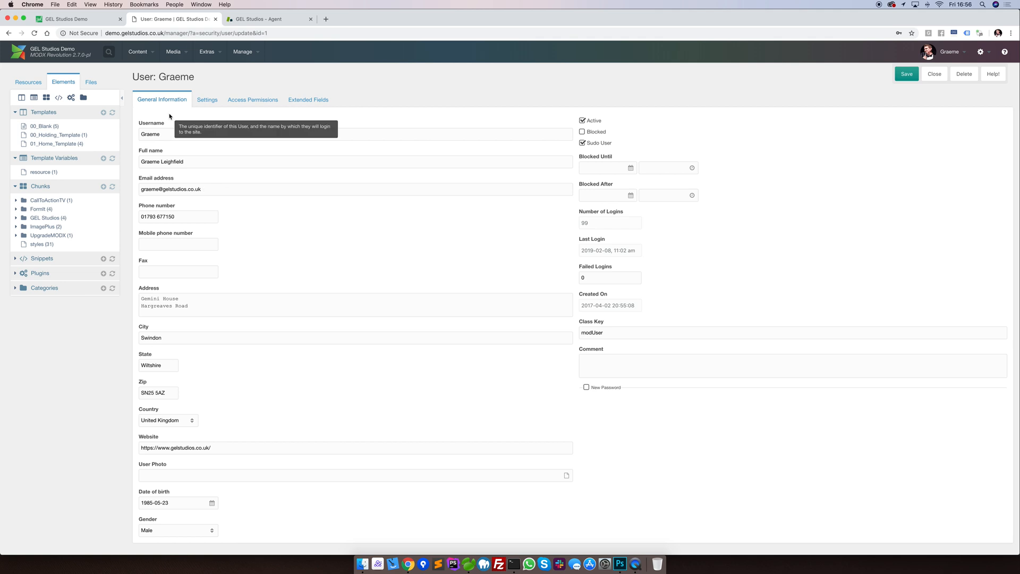
{"action": "mouse_move", "coordinate": [266, 229]}
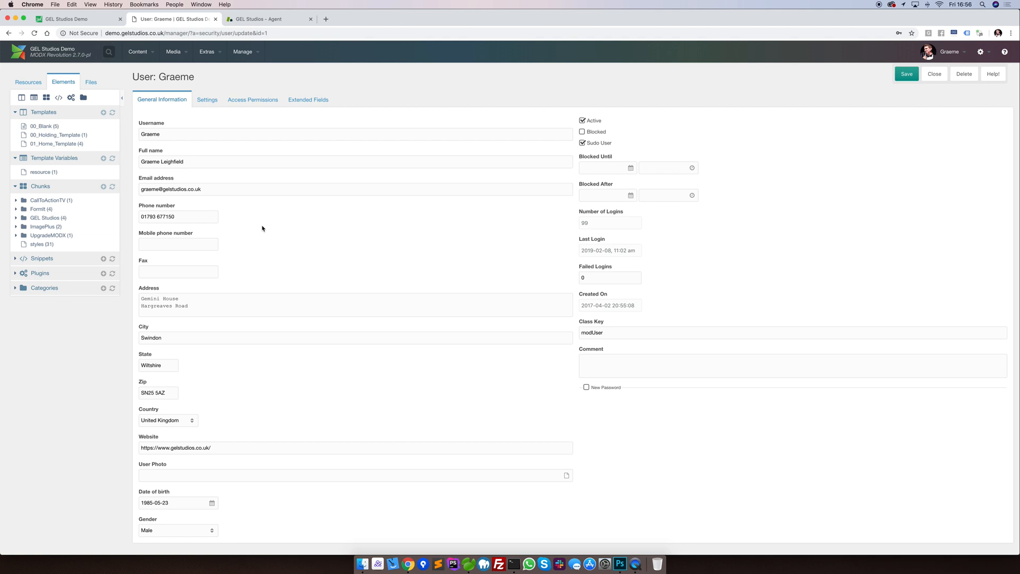
{"action": "mouse_move", "coordinate": [248, 223]}
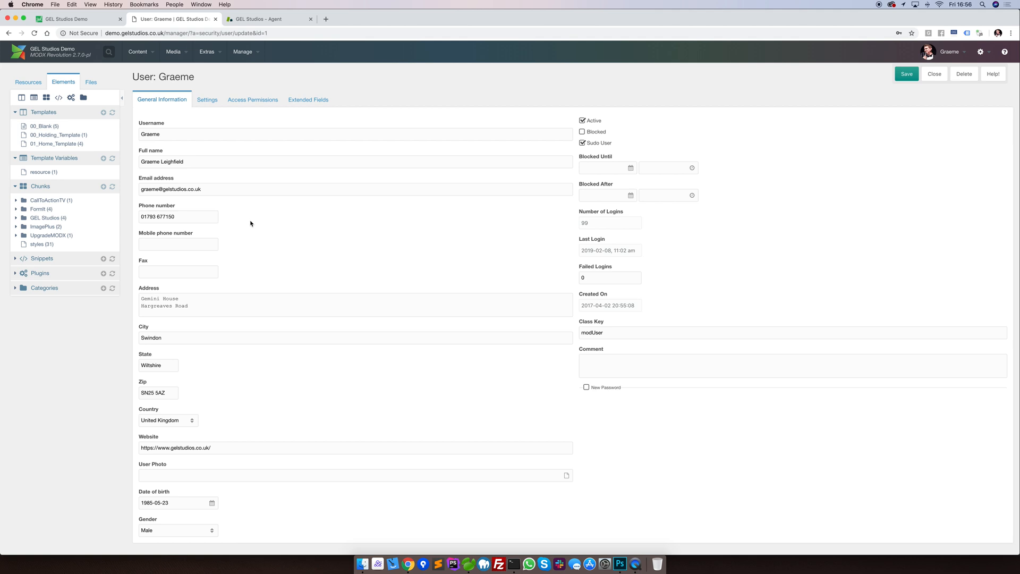
{"action": "mouse_move", "coordinate": [505, 326]}
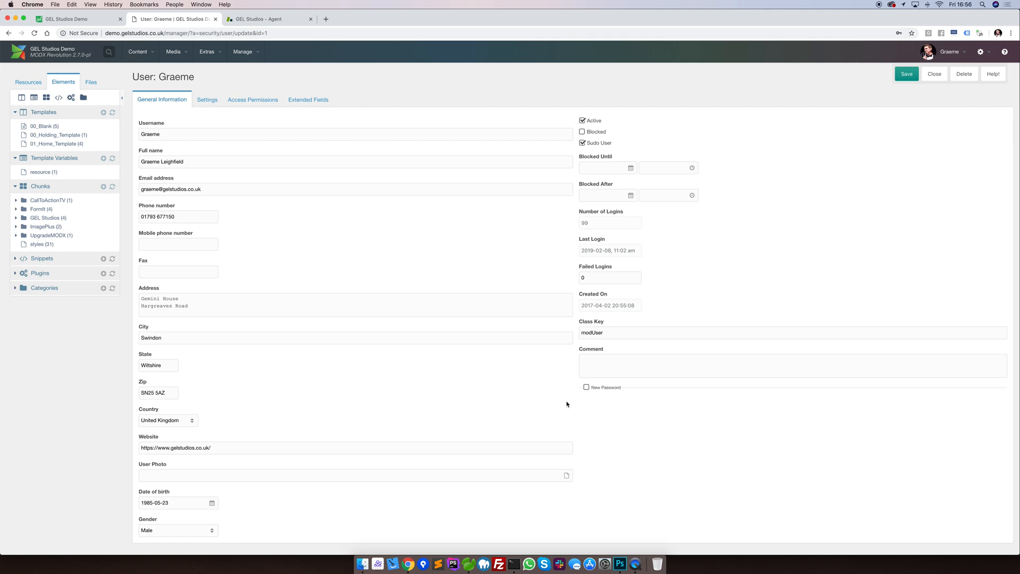
Enable New Password for Graeme, emailed to him and generated by MODX
{"action": "left_click", "coordinate": [586, 388]}
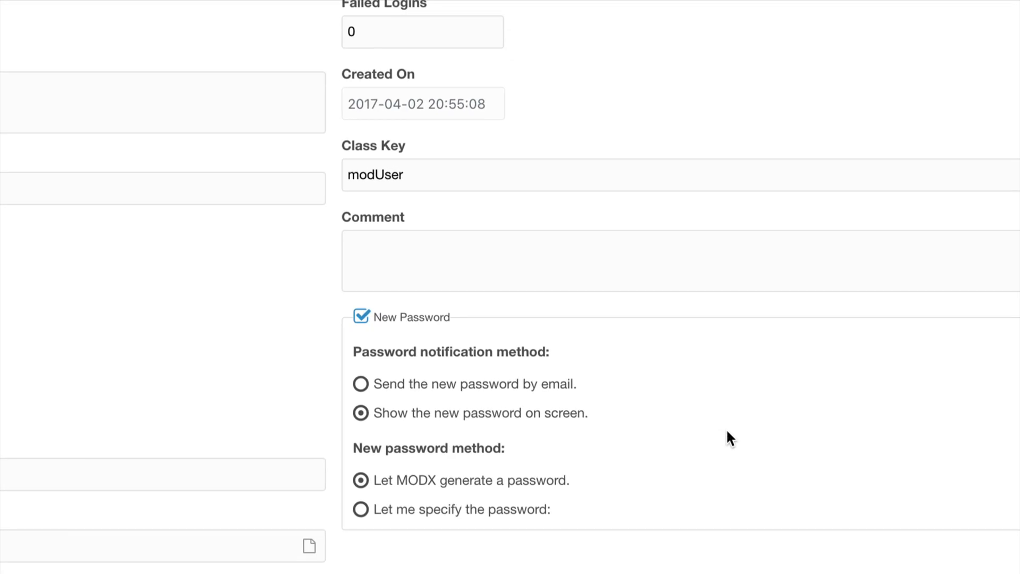
{"action": "left_click", "coordinate": [362, 413]}
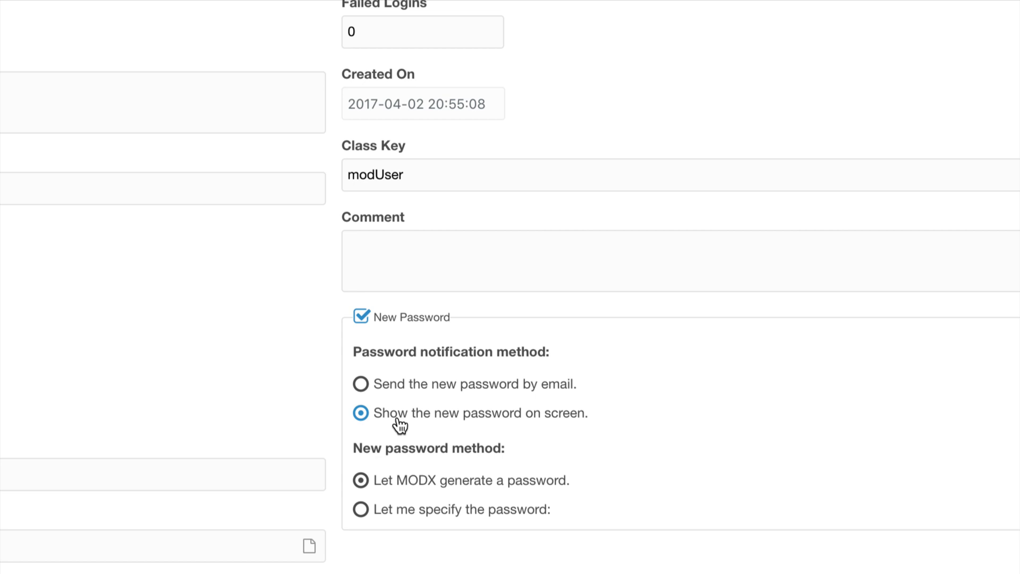
{"action": "left_click", "coordinate": [360, 509]}
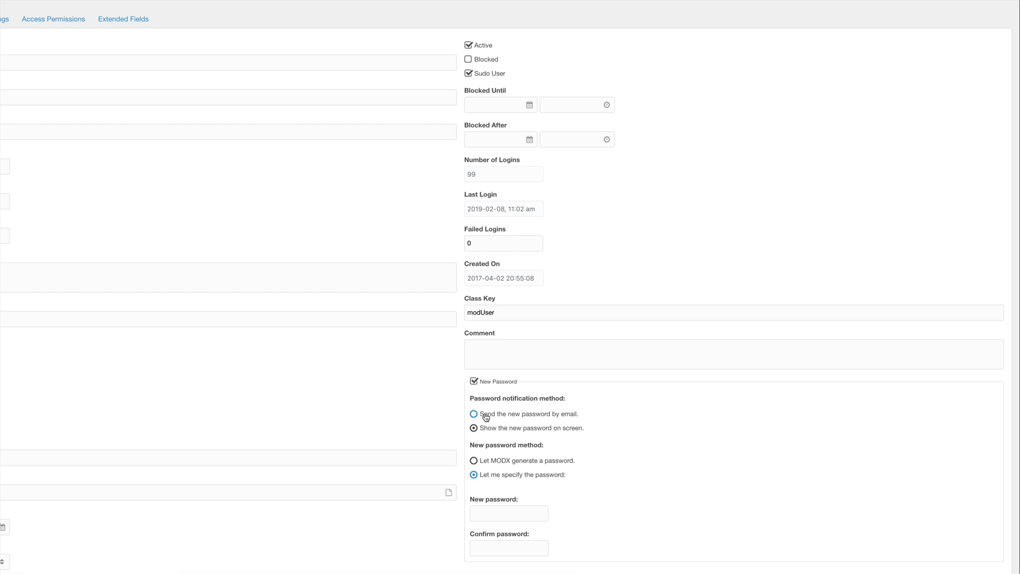
{"action": "left_click", "coordinate": [473, 414]}
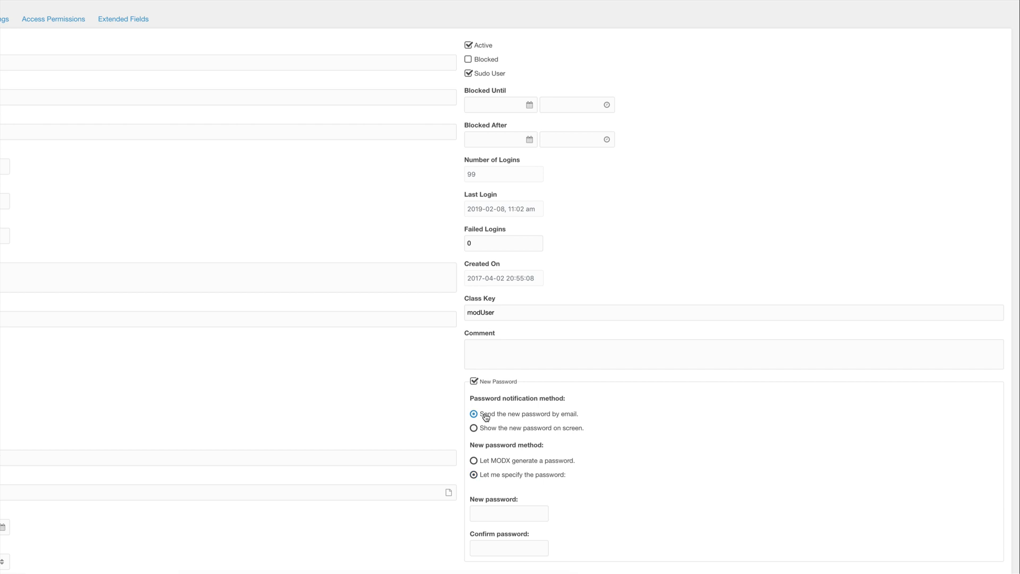
{"action": "left_click", "coordinate": [473, 461]}
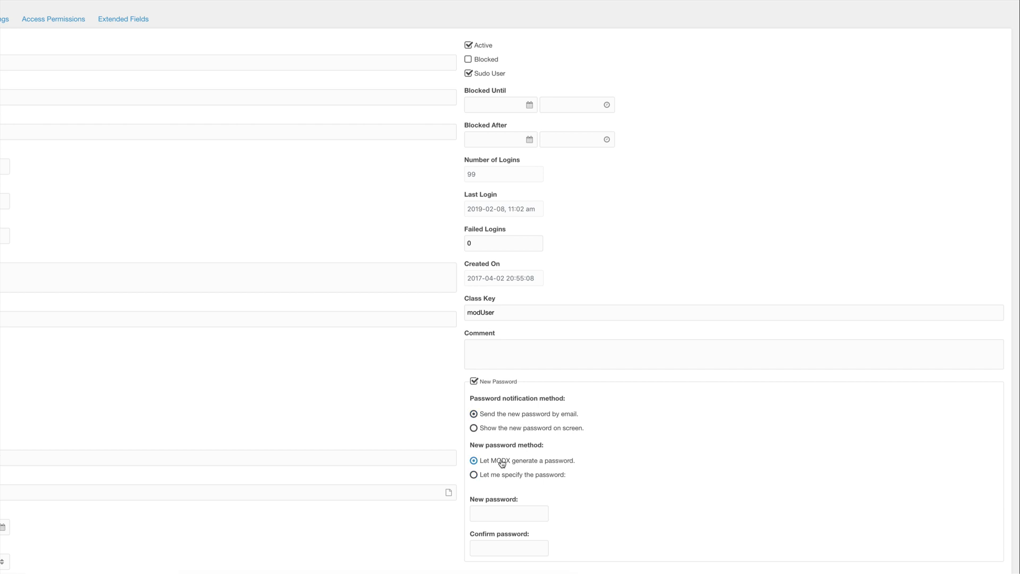
{"action": "left_click", "coordinate": [472, 461]}
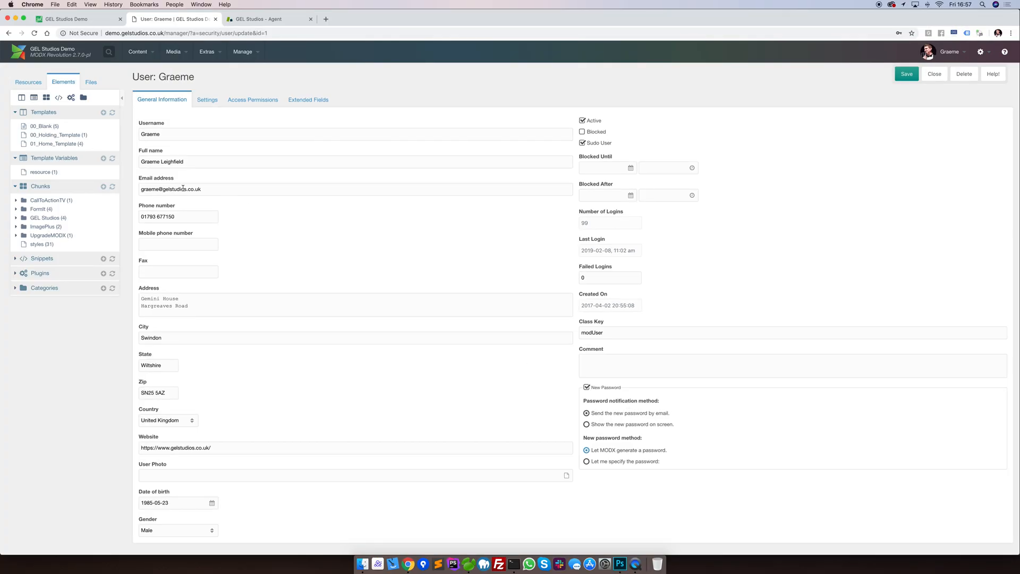
{"action": "mouse_move", "coordinate": [737, 430]}
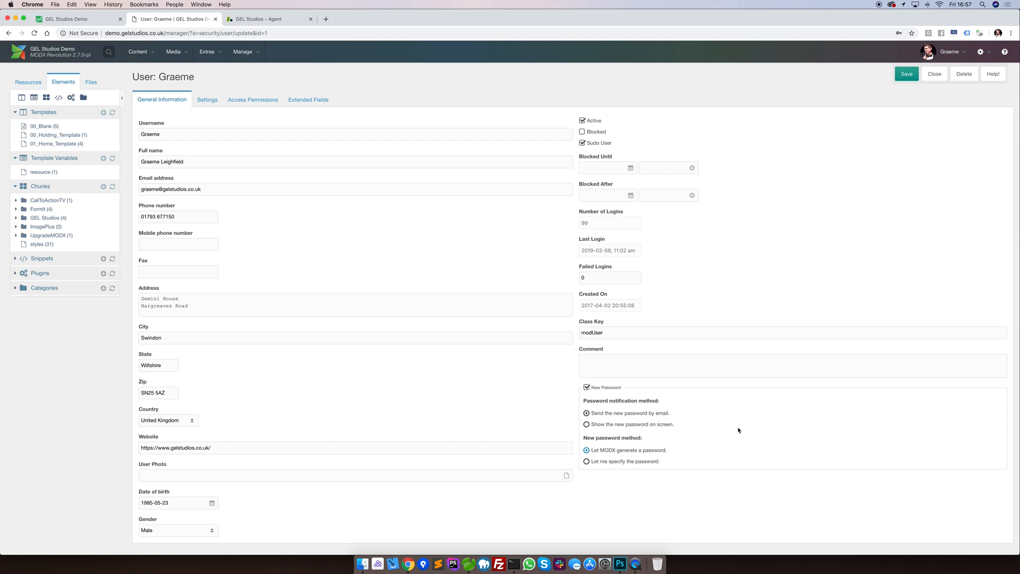
{"action": "mouse_move", "coordinate": [772, 398]}
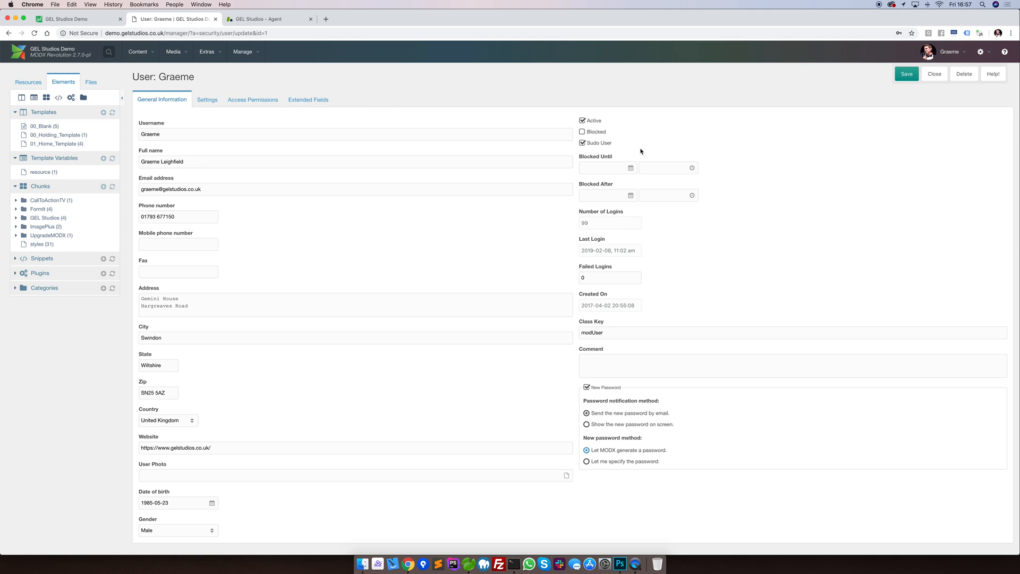
{"action": "mouse_move", "coordinate": [583, 143]}
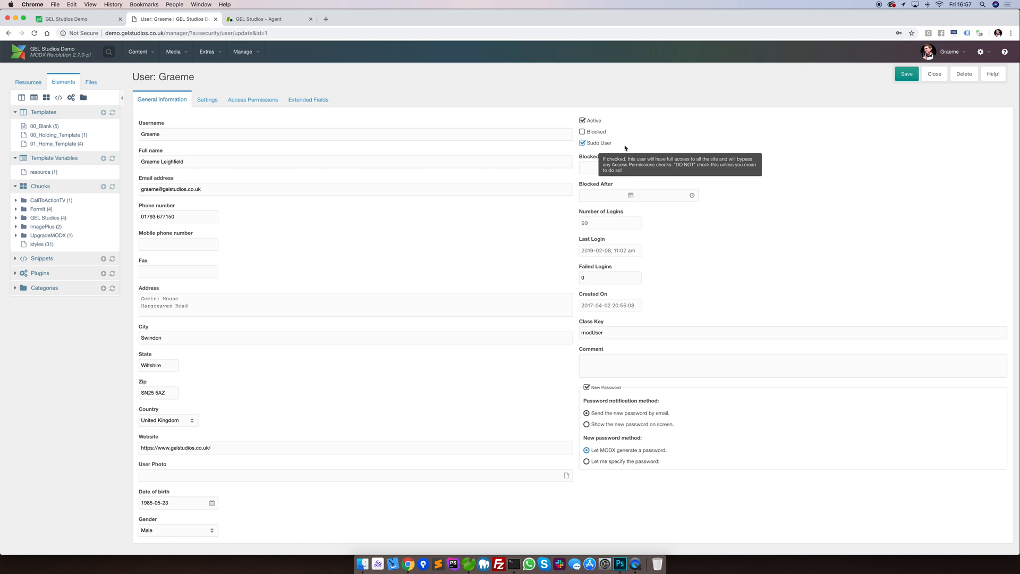
{"action": "mouse_move", "coordinate": [687, 145]}
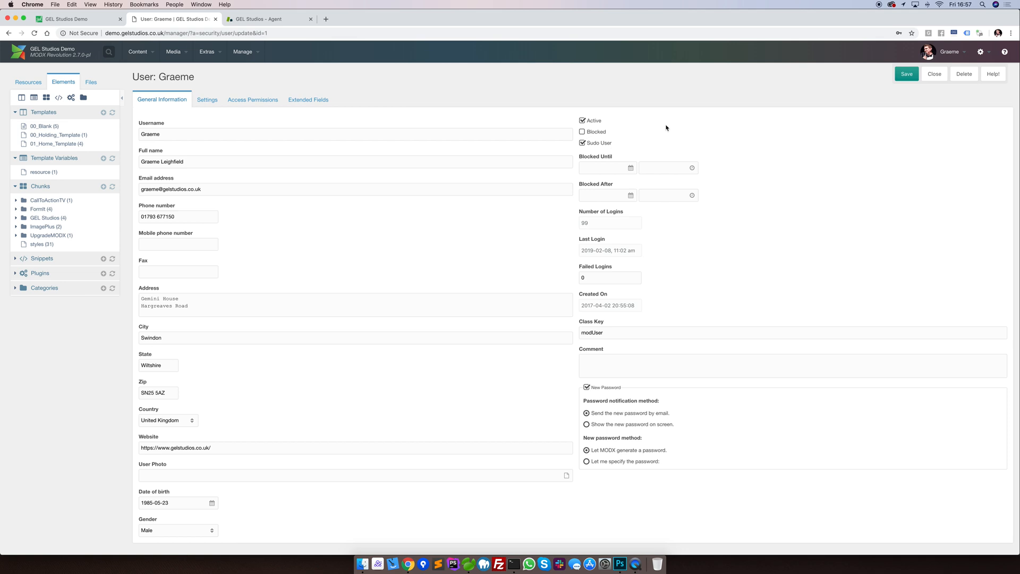
Show Graeme's Access Permissions: Administrator group with Super User role
{"action": "left_click", "coordinate": [253, 99]}
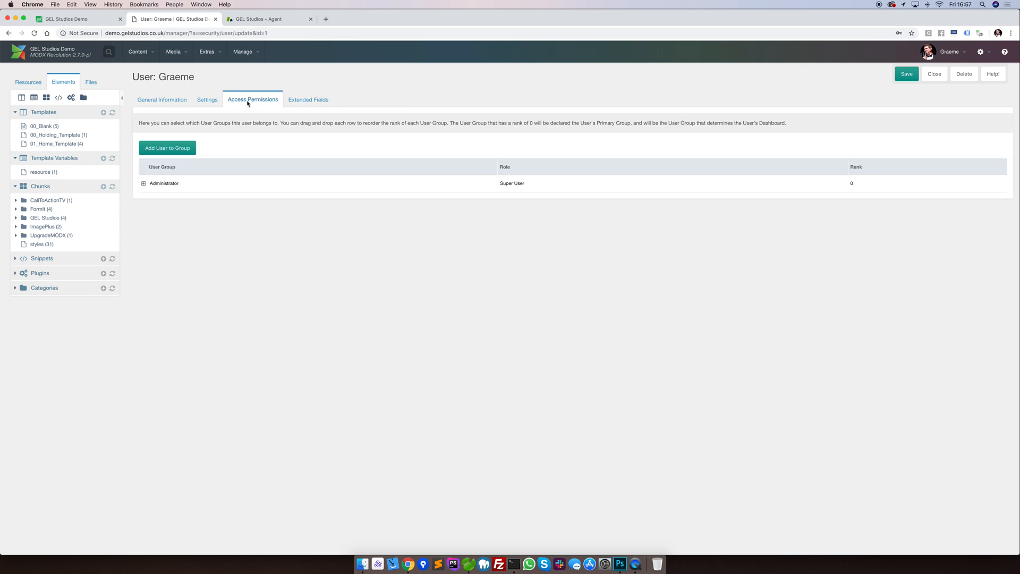
{"action": "mouse_move", "coordinate": [311, 140]}
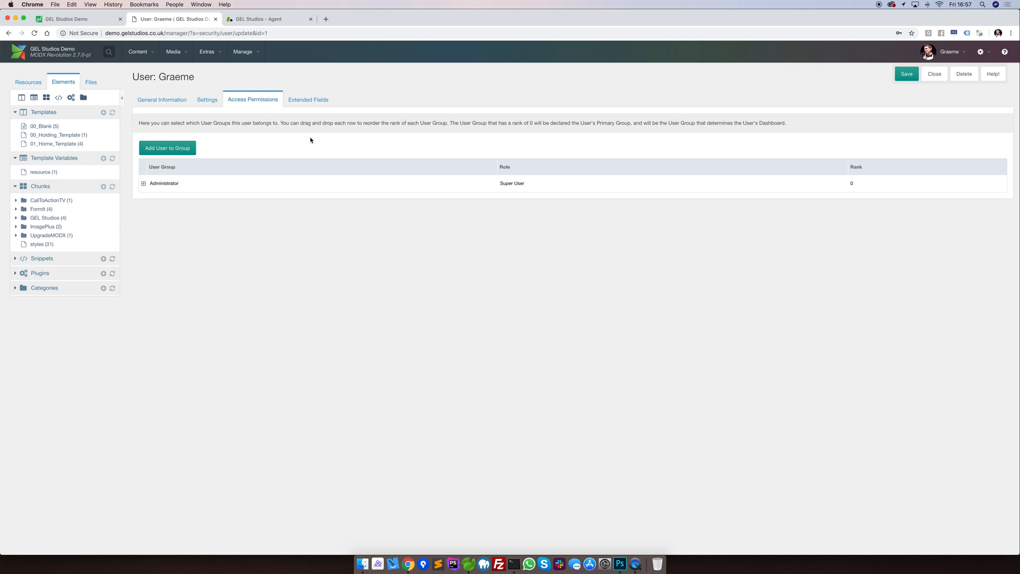
Go back to the Users list via Manage > Users
{"action": "left_click", "coordinate": [243, 52]}
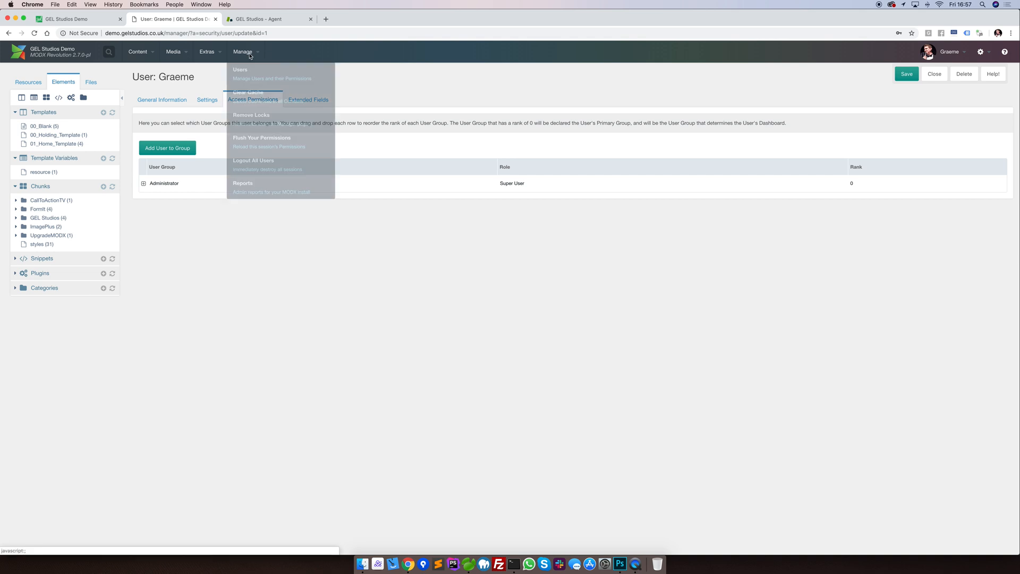
{"action": "left_click", "coordinate": [240, 70]}
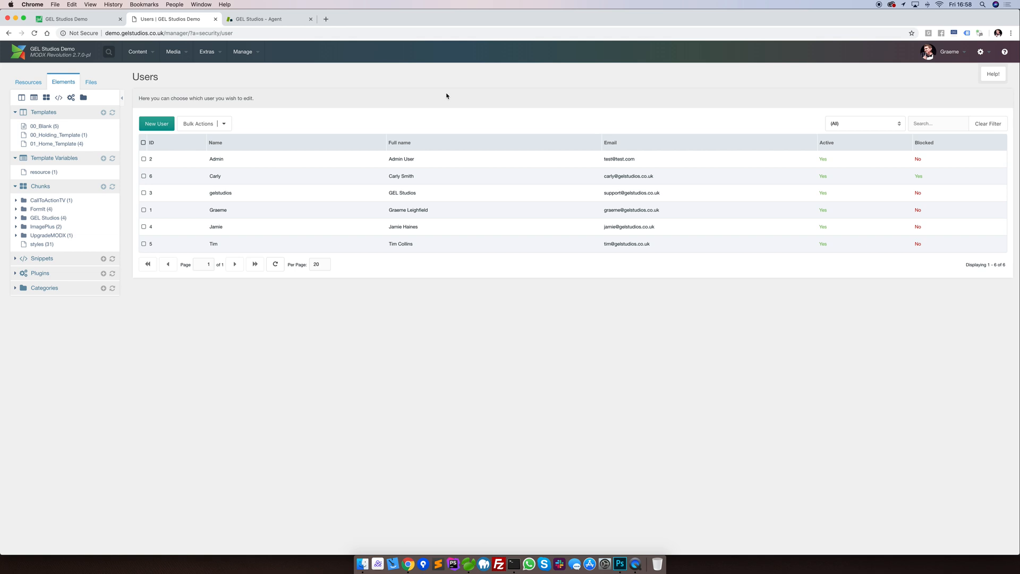
{"action": "mouse_move", "coordinate": [765, 102]}
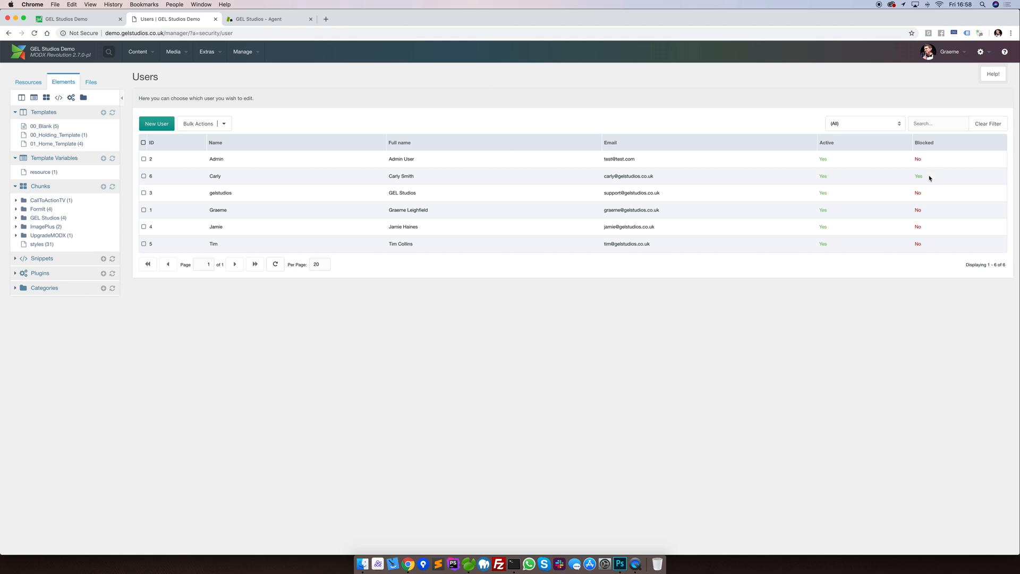
{"action": "mouse_move", "coordinate": [504, 184]}
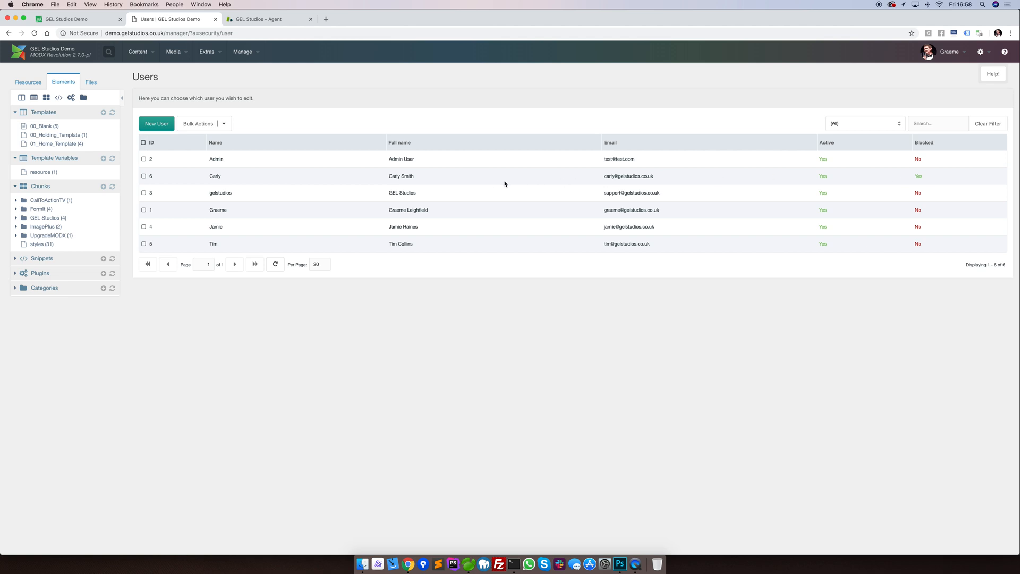
{"action": "mouse_move", "coordinate": [468, 179]}
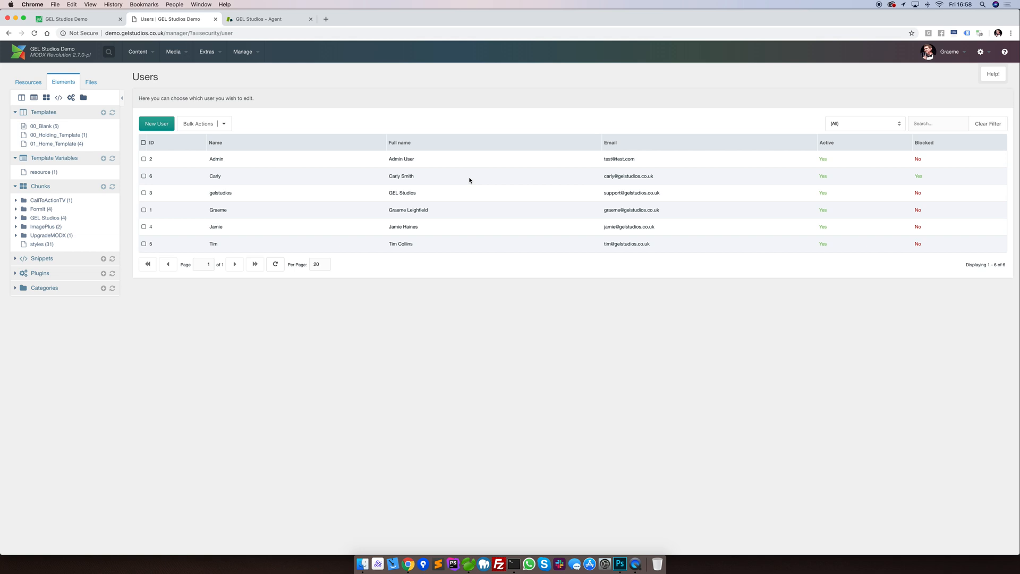
{"action": "mouse_move", "coordinate": [471, 180]}
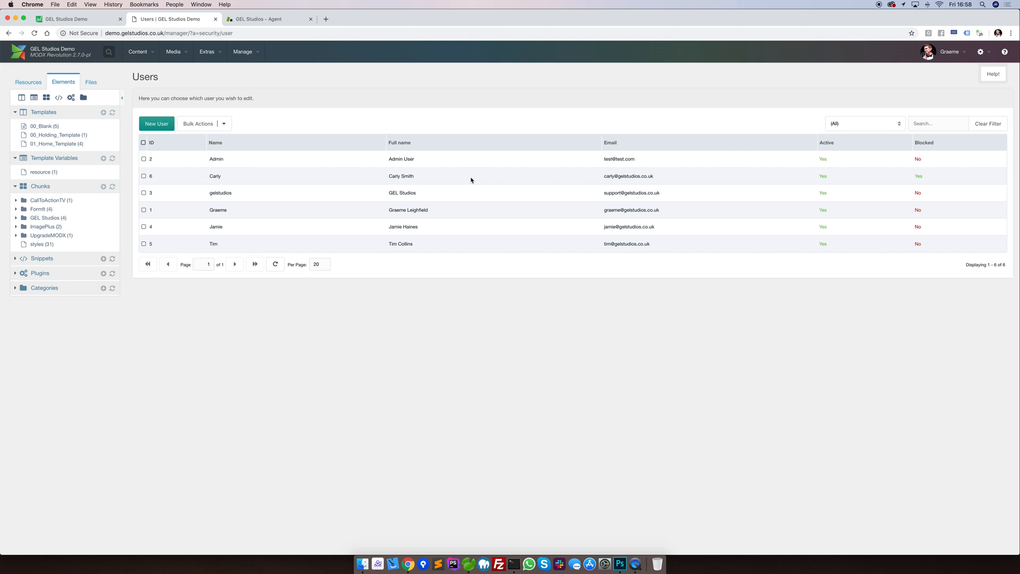
{"action": "mouse_move", "coordinate": [292, 182]}
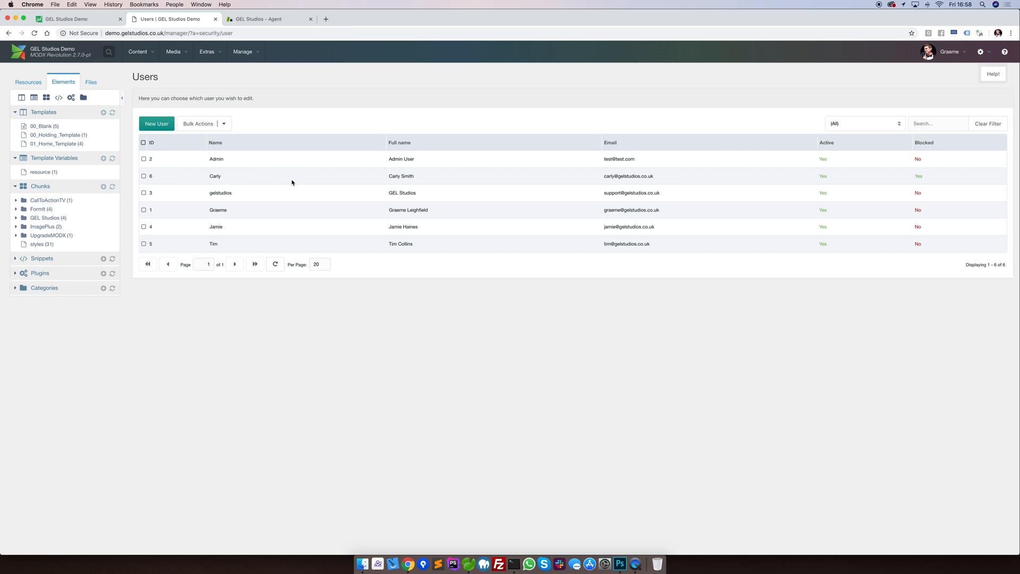
Open Carly's user, clear her Blocked Until date, untick Blocked, and save
{"action": "left_click", "coordinate": [144, 175]}
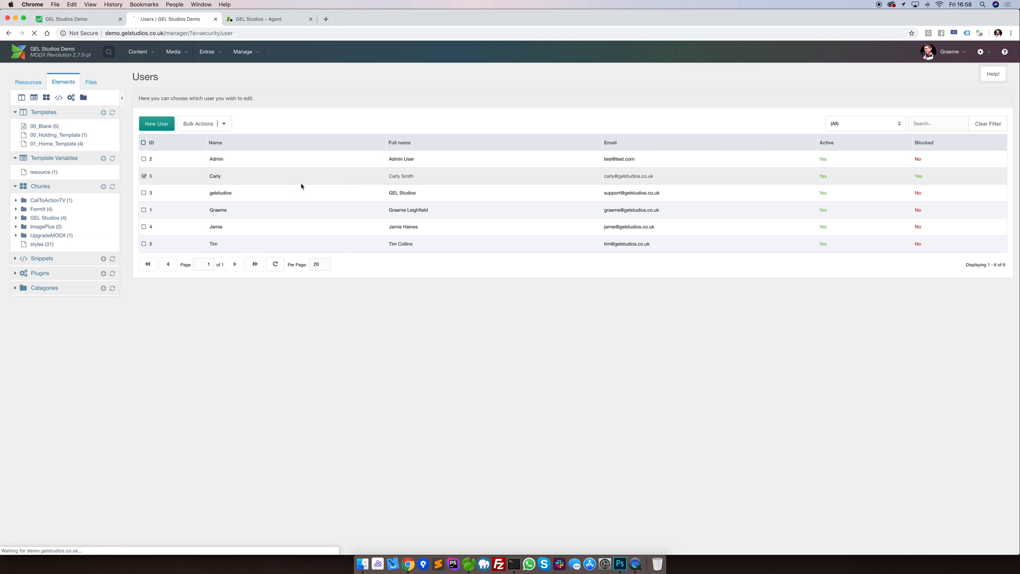
{"action": "left_click", "coordinate": [214, 176]}
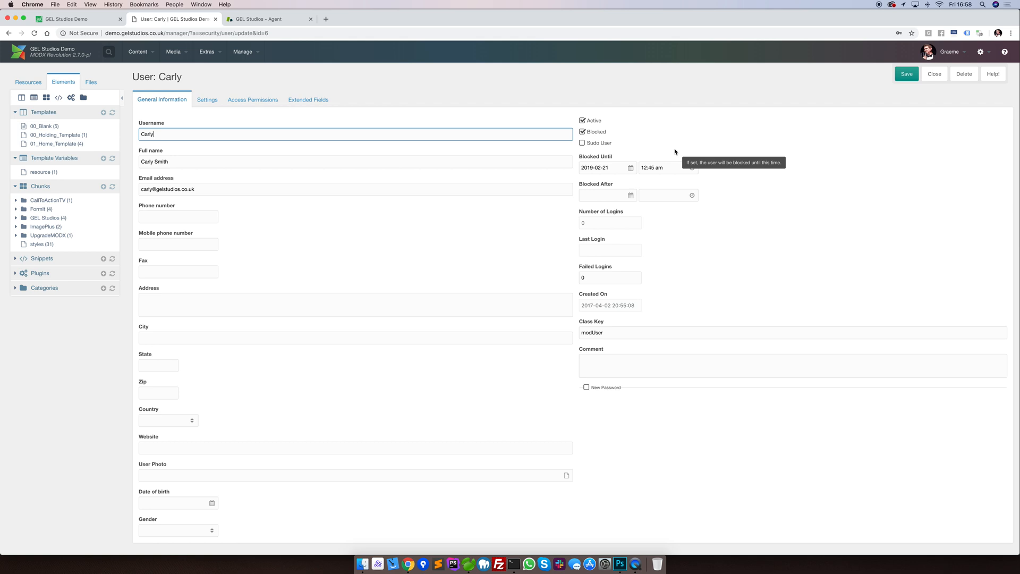
{"action": "left_click", "coordinate": [605, 167]}
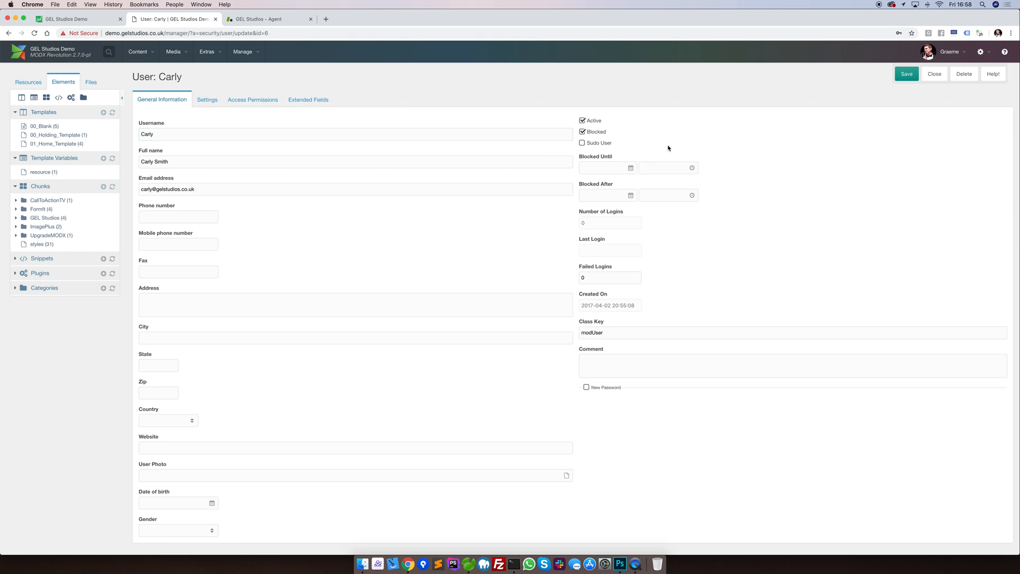
{"action": "left_click", "coordinate": [582, 132]}
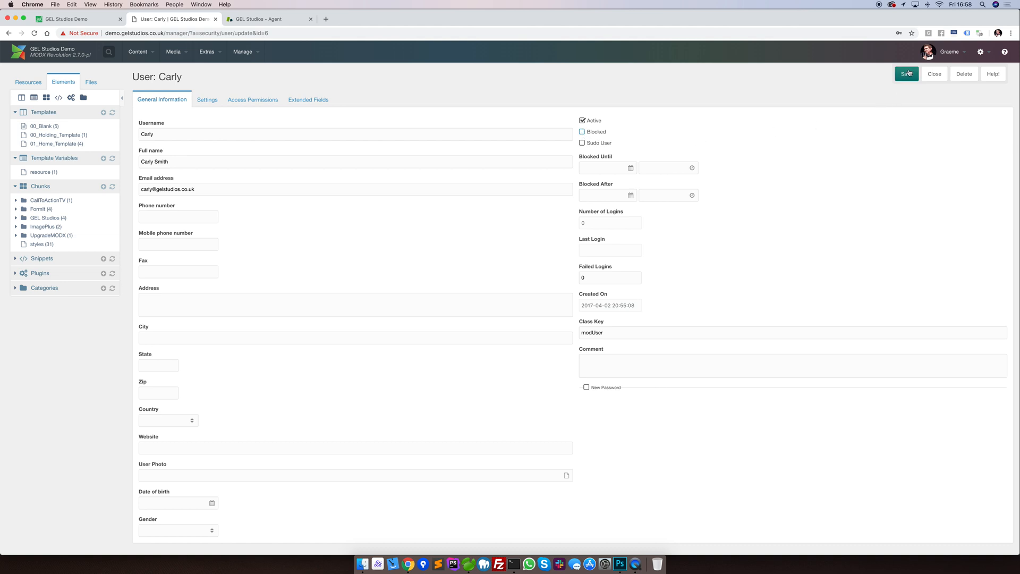
{"action": "left_click", "coordinate": [907, 73]}
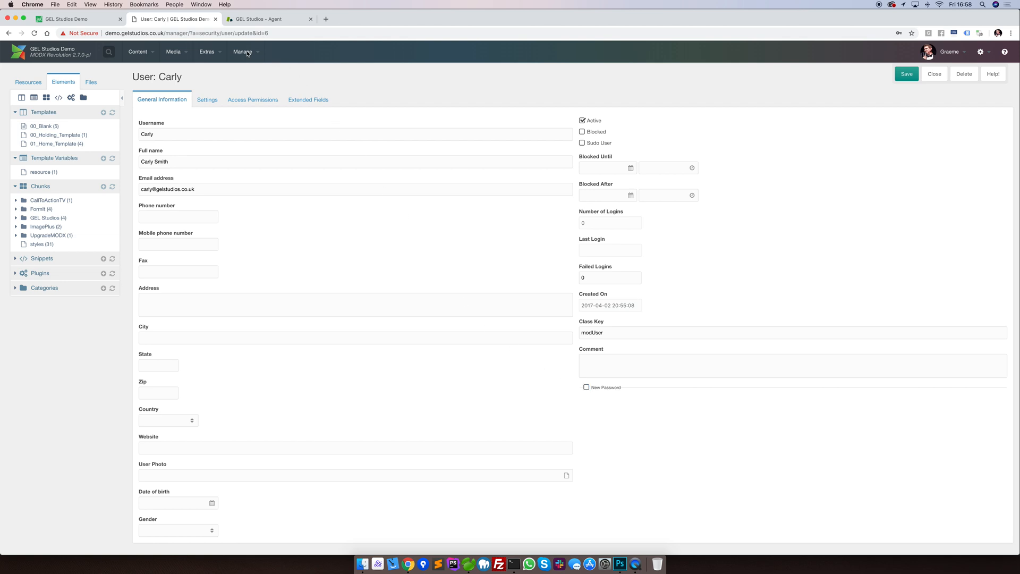
Return to the Users list and choose Delete User on Carly's row
{"action": "left_click", "coordinate": [933, 73]}
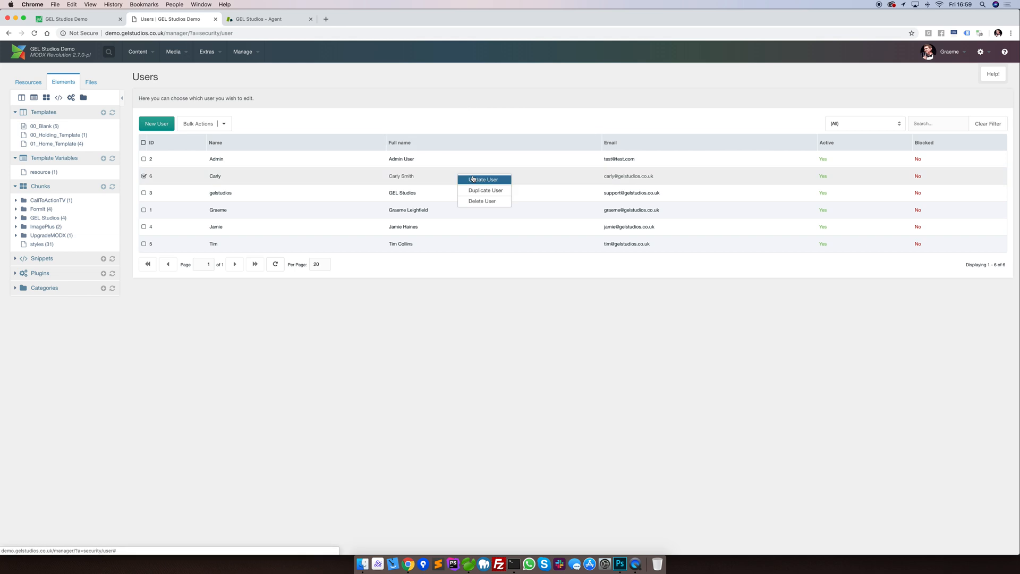
{"action": "left_click", "coordinate": [482, 201]}
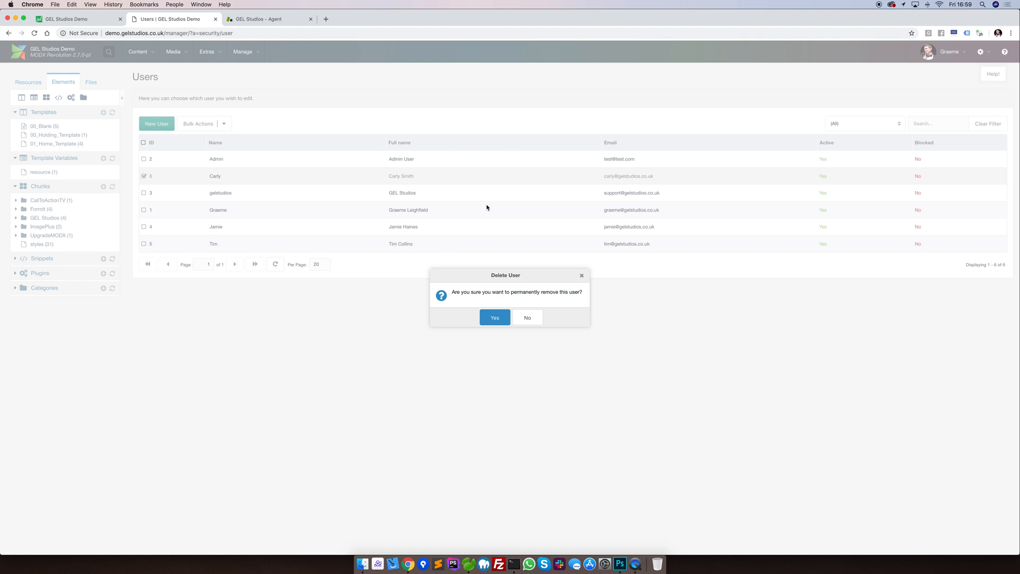
{"action": "mouse_move", "coordinate": [487, 208]}
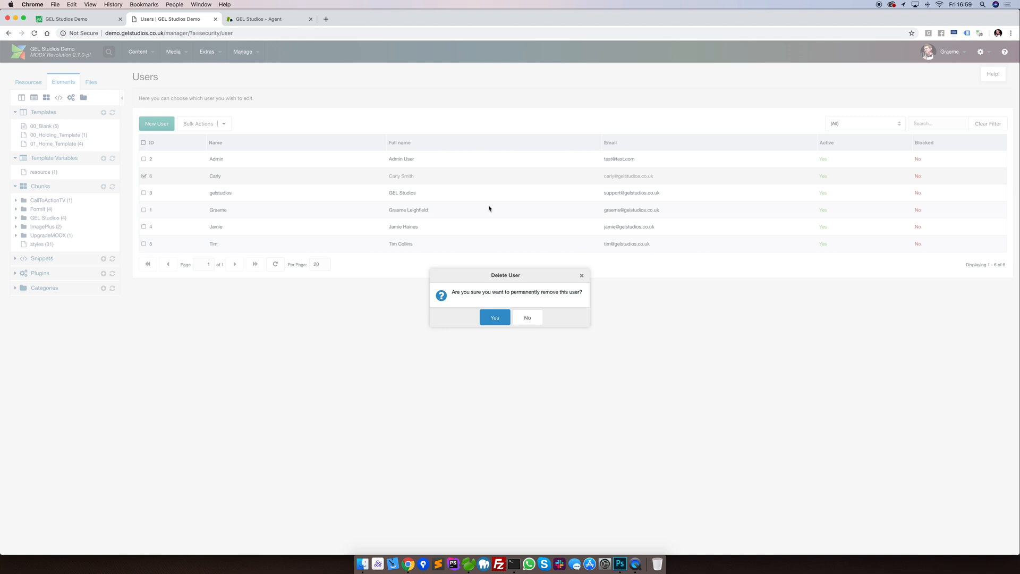
Decline deleting Carly, then open the Yes/No dropdown in her Blocked cell
{"action": "left_click", "coordinate": [527, 318]}
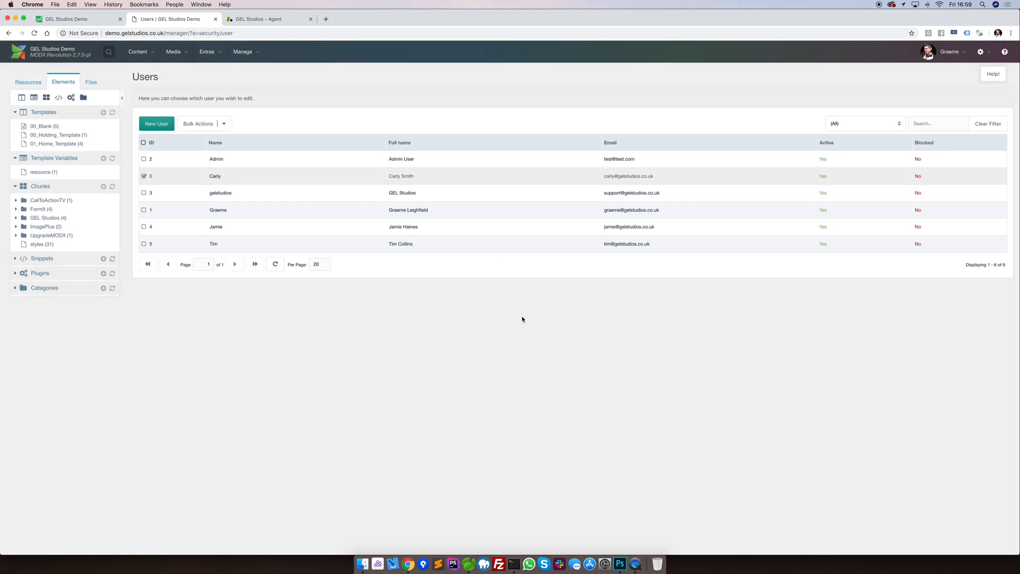
{"action": "mouse_move", "coordinate": [657, 228]}
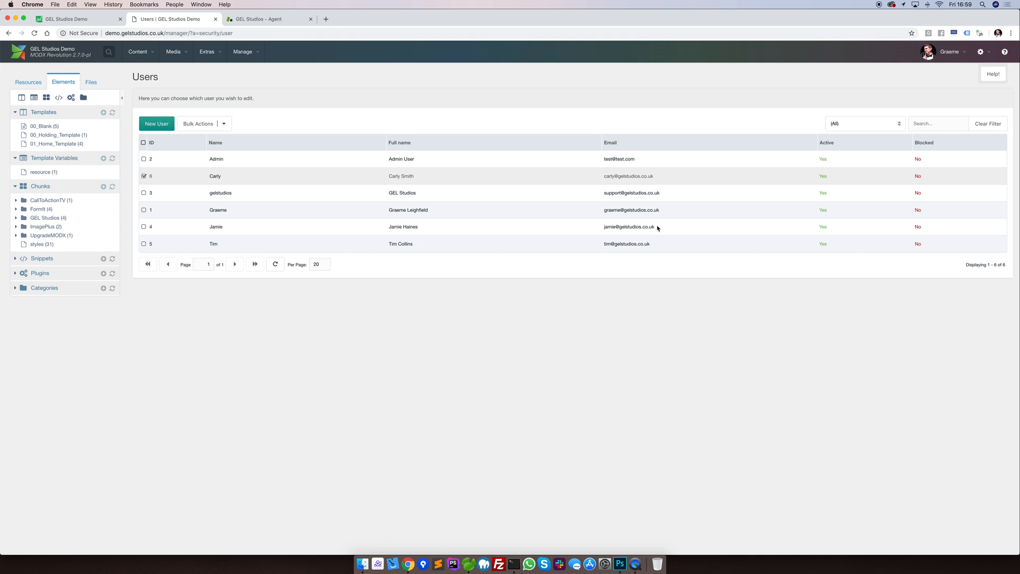
{"action": "mouse_move", "coordinate": [873, 179]}
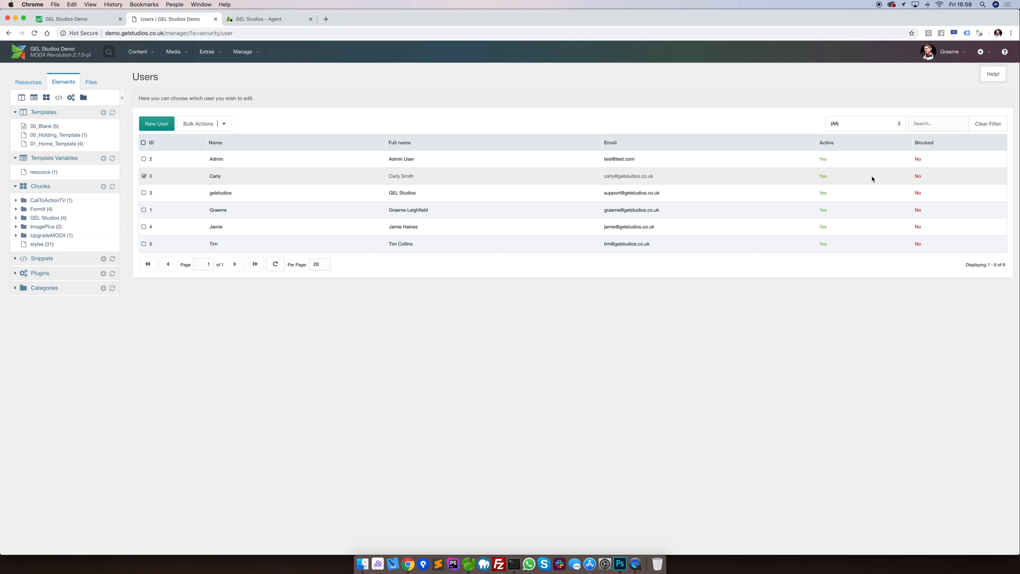
{"action": "left_click", "coordinate": [956, 176]}
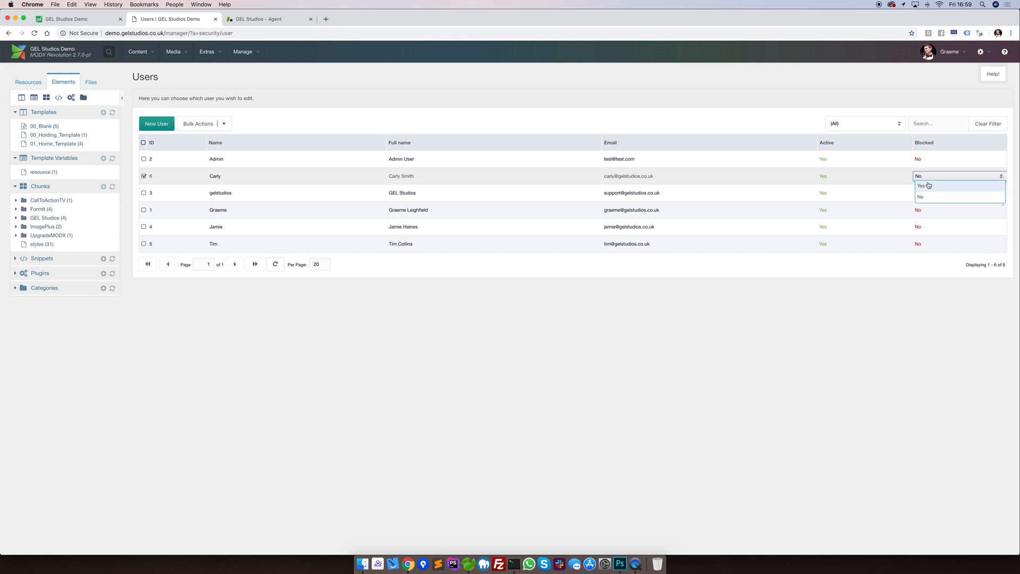